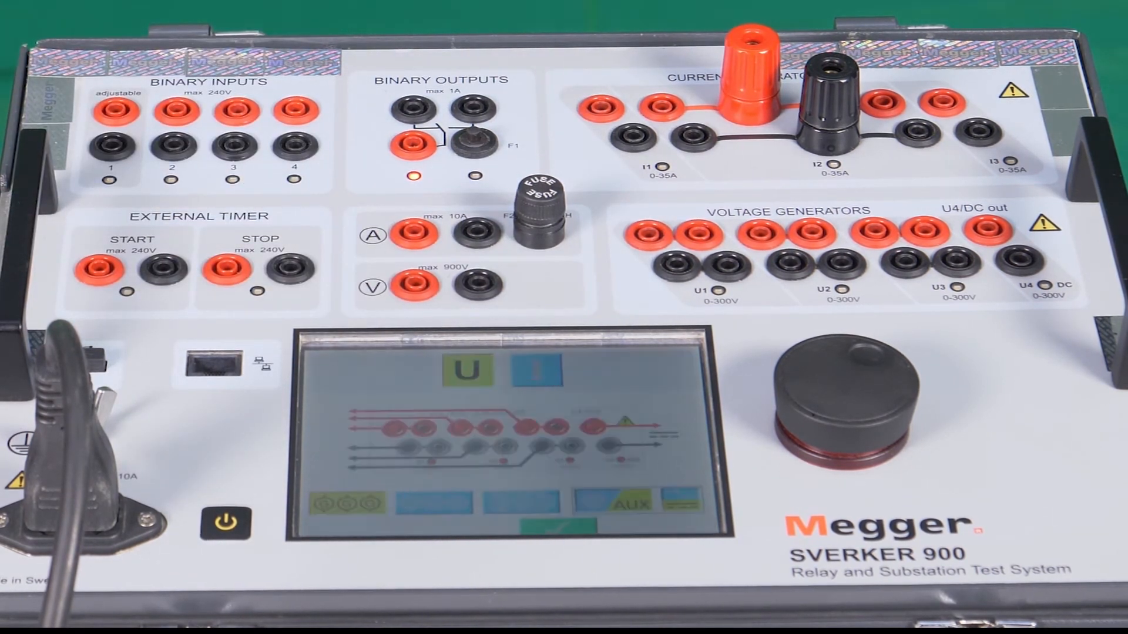
# - Switch the SVERKER 900 display to the I current-generator connection diagram
pyautogui.click(544, 373)
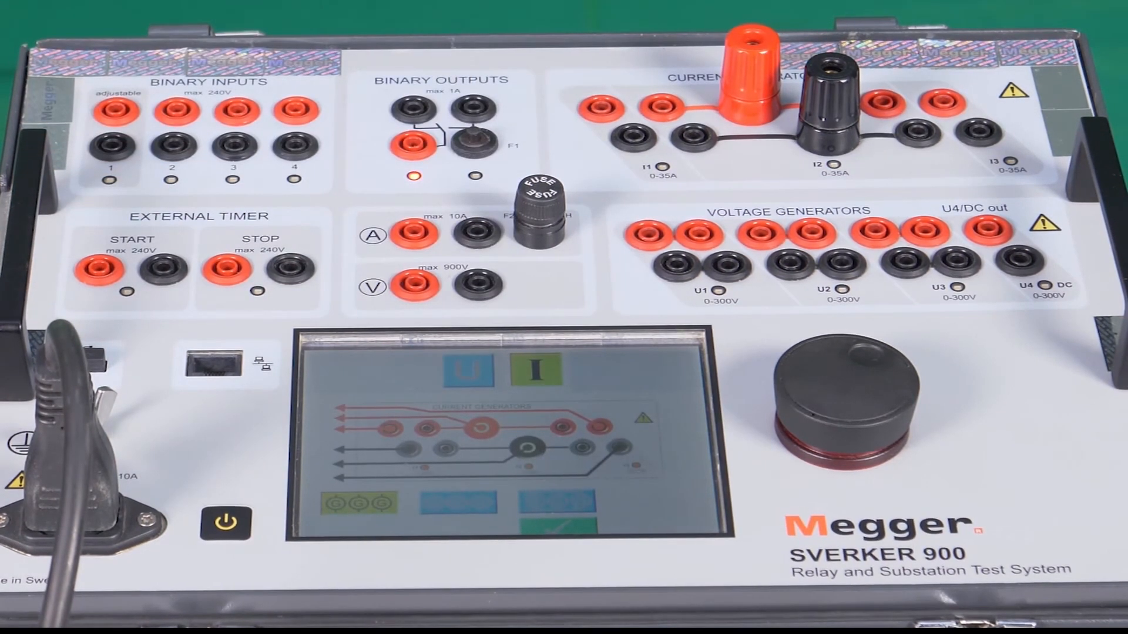